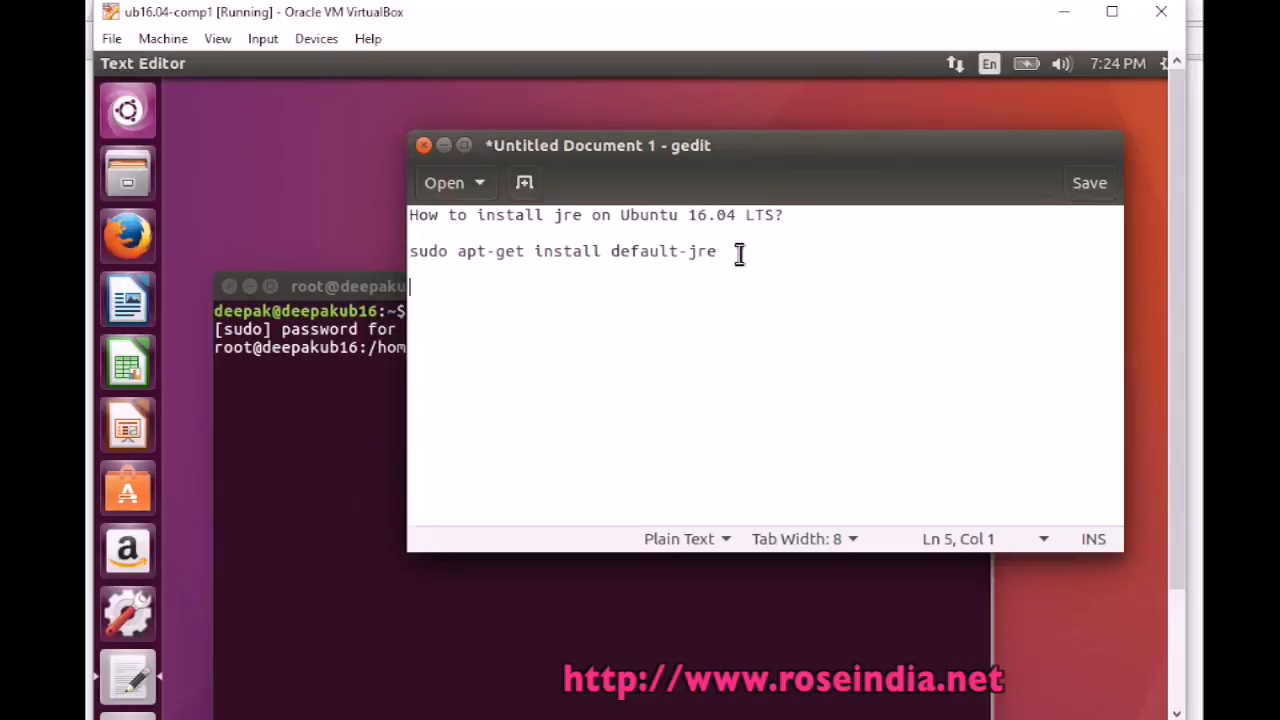
{"action": "mouse_move", "coordinate": [496, 258]}
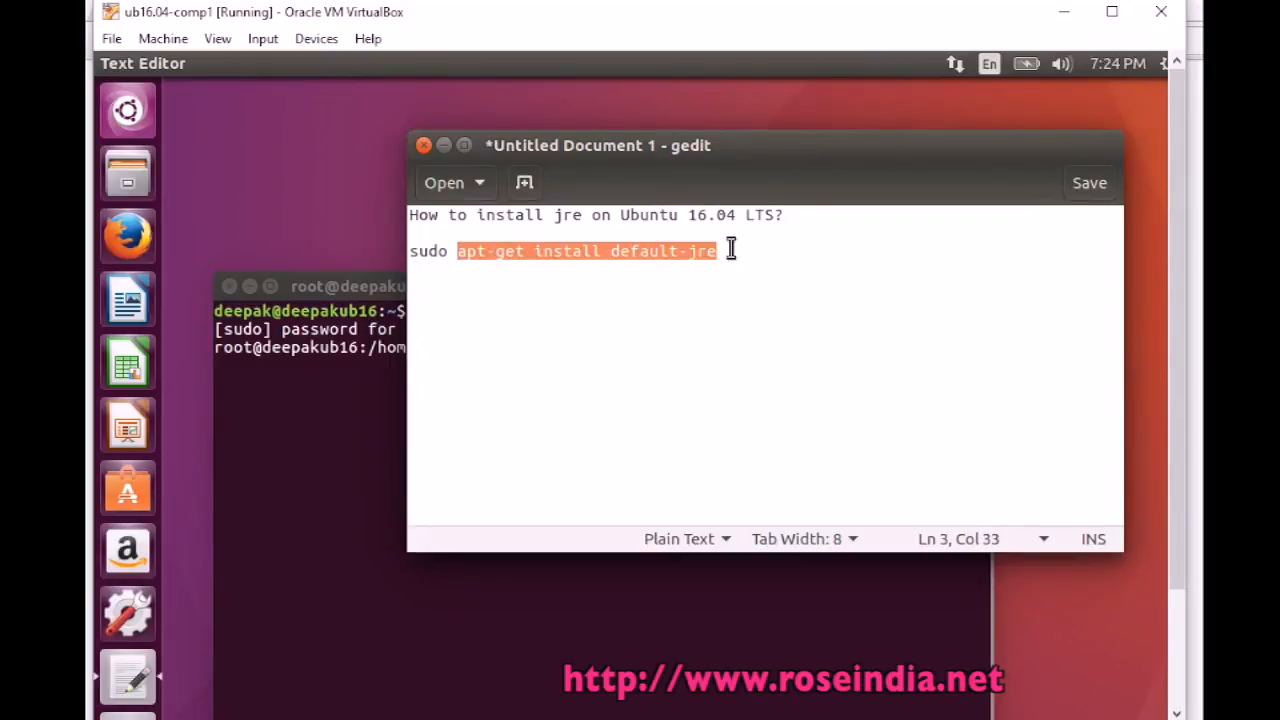
{"action": "mouse_move", "coordinate": [772, 264]}
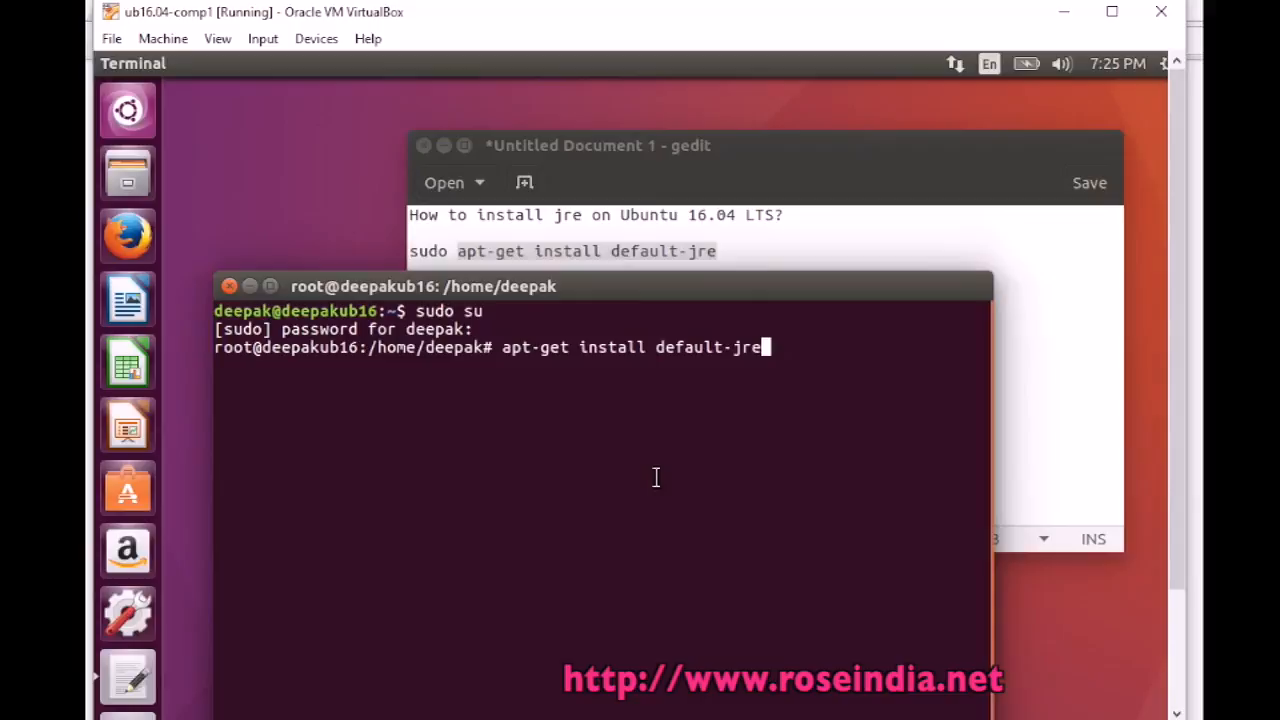
Step: Run 'apt-get install default-jre' and let the installation finish
{"action": "key", "text": "Return"}
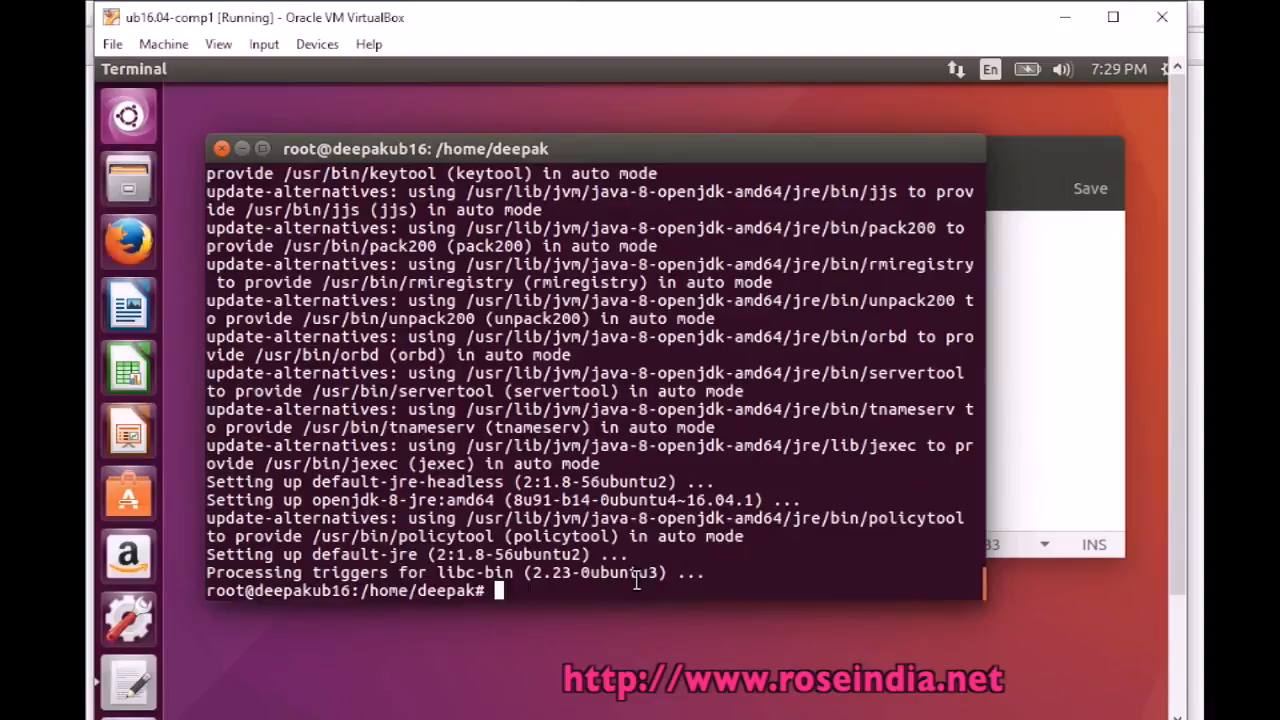
Step: Run 'java' with no arguments to display its usage help
{"action": "type", "text": "java"}
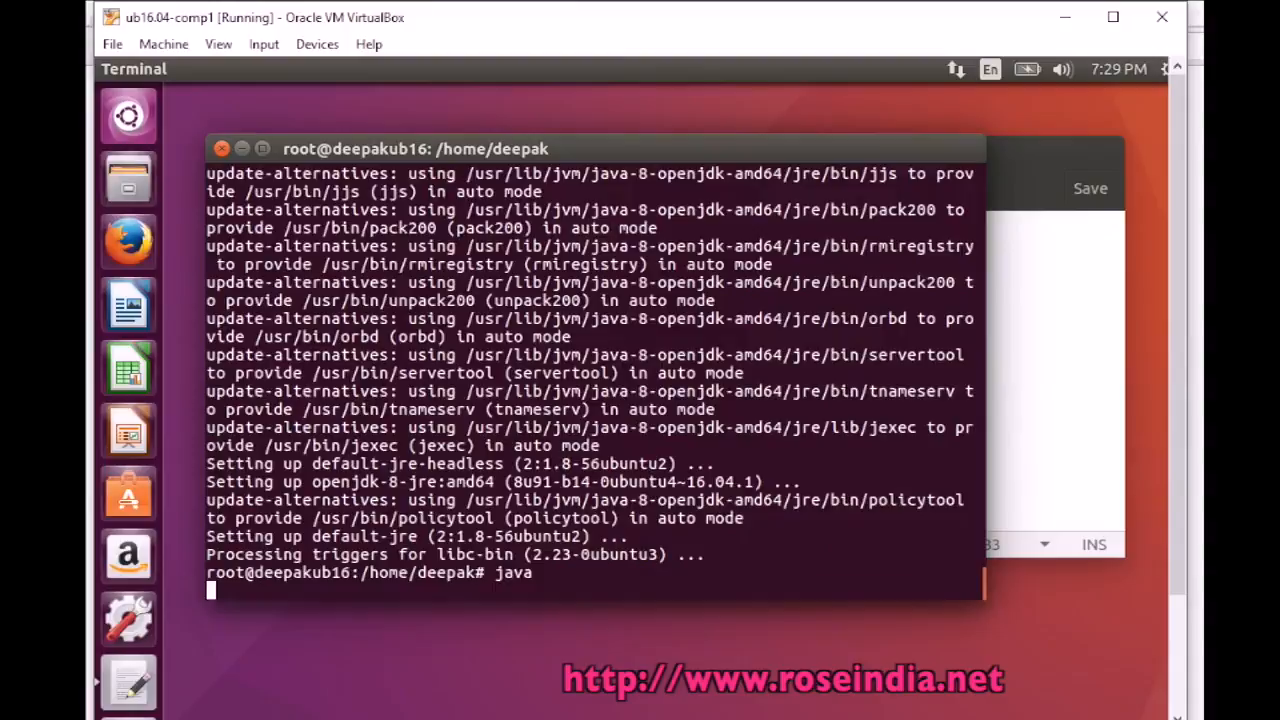
{"action": "key", "text": "Return"}
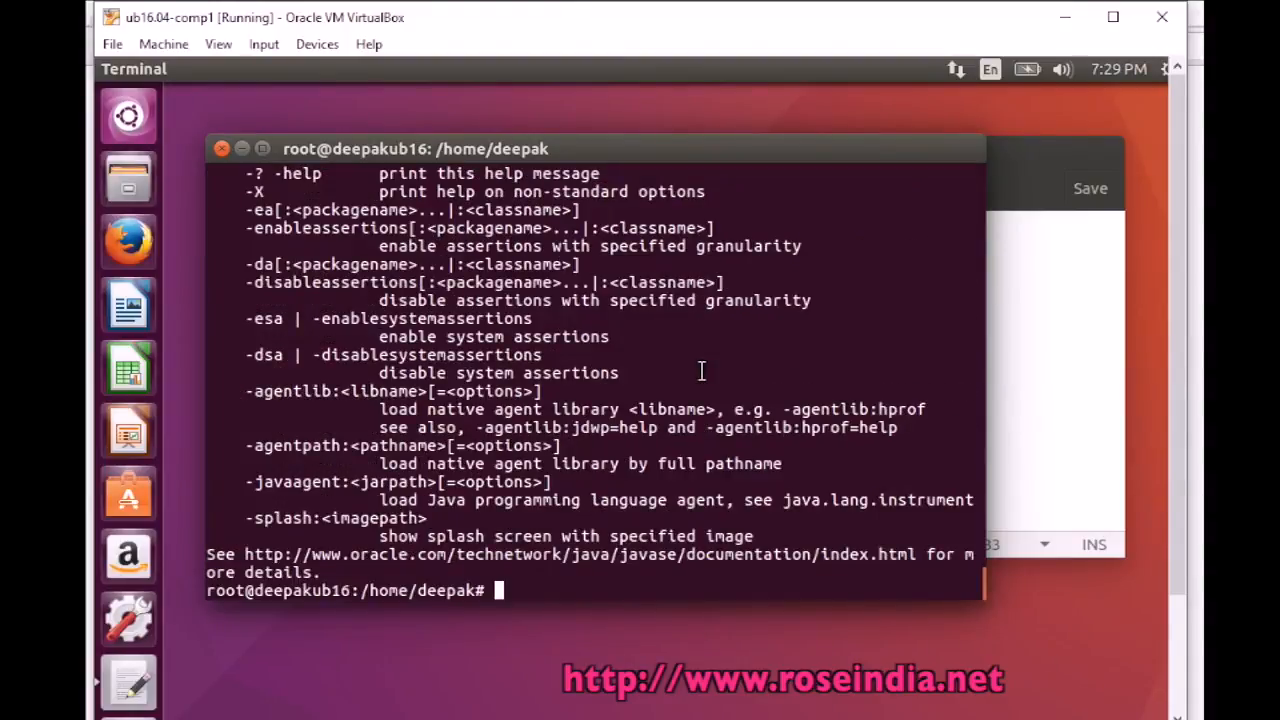